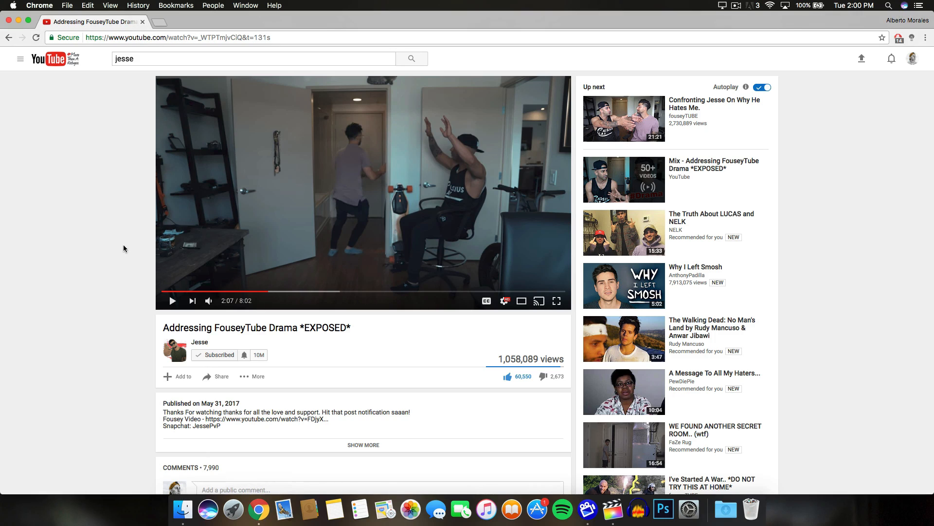
mouse_move(209, 300)
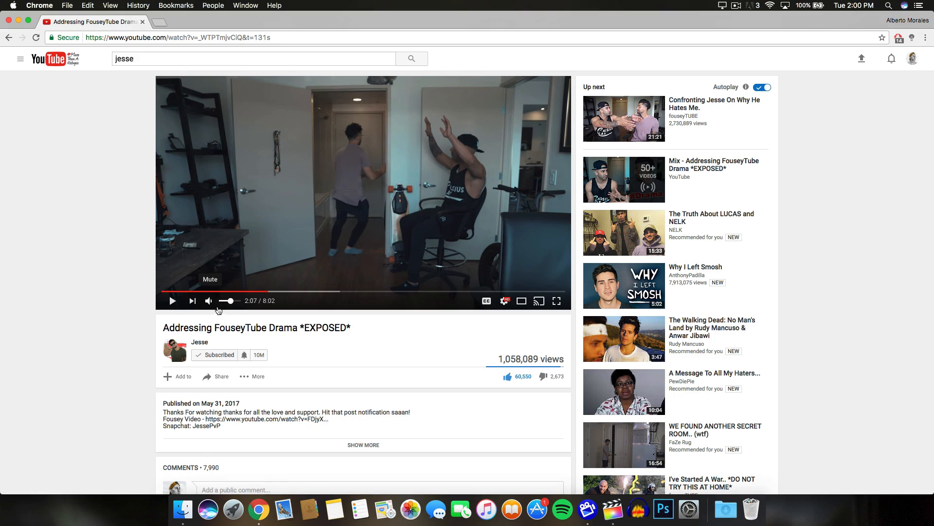
Step: Mute the YouTube example video and preview its transition, pausing at 2:14 on the street shot
click(209, 300)
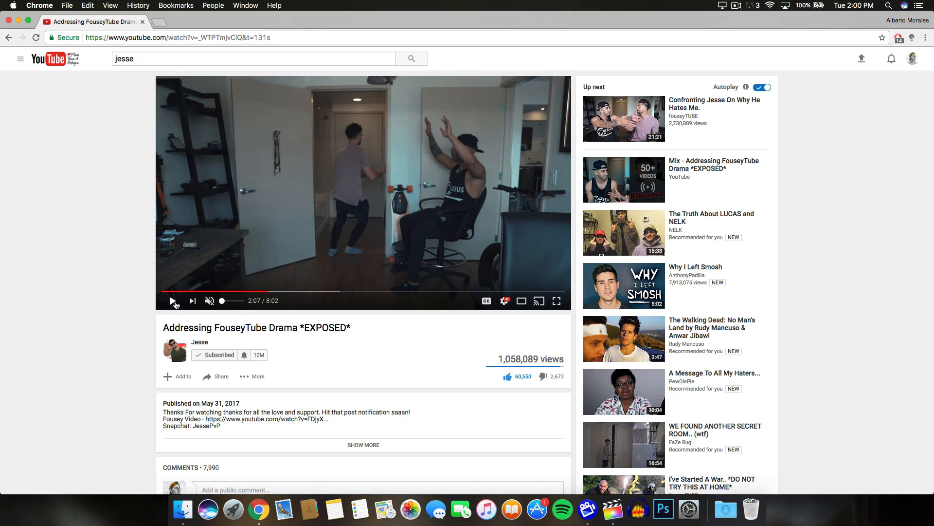
click(173, 300)
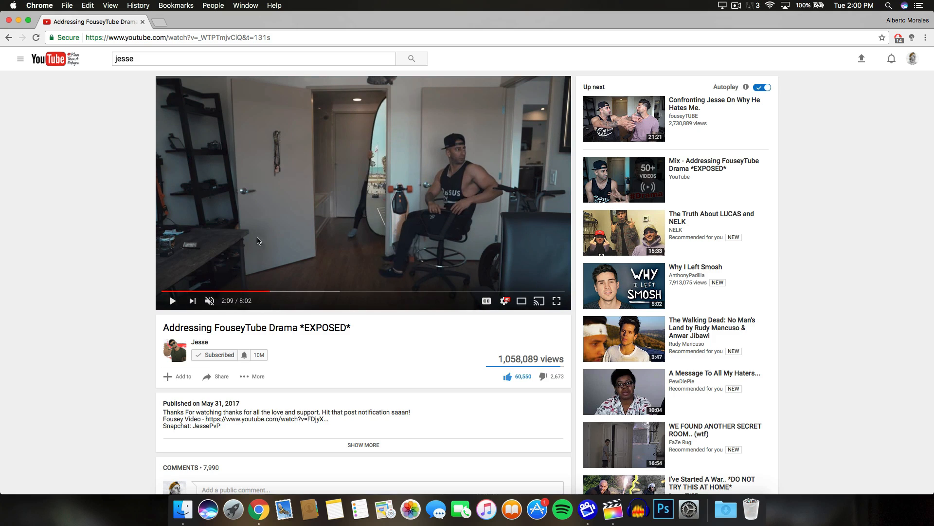
click(172, 300)
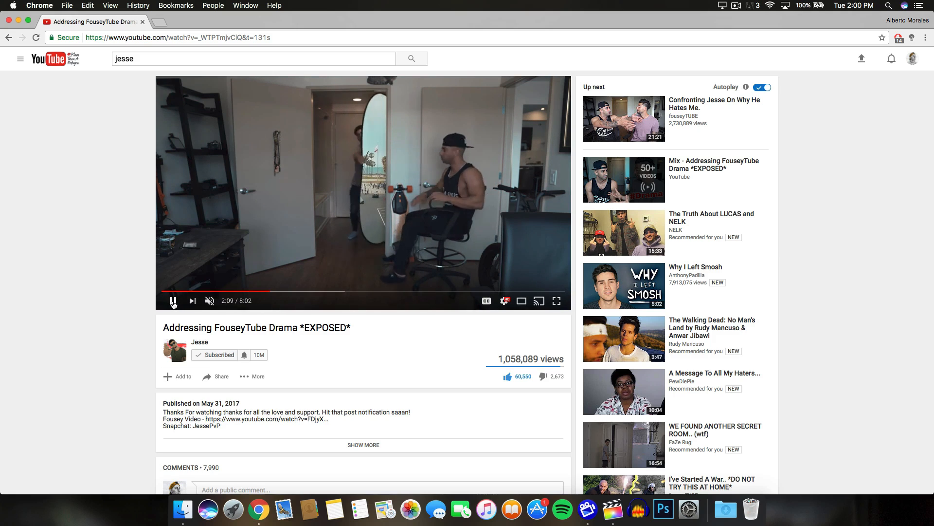
click(173, 301)
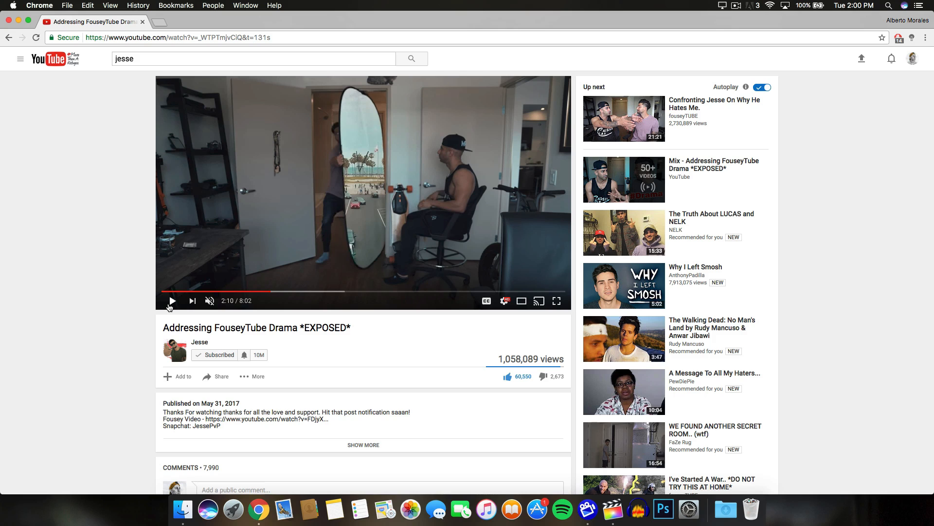
click(172, 301)
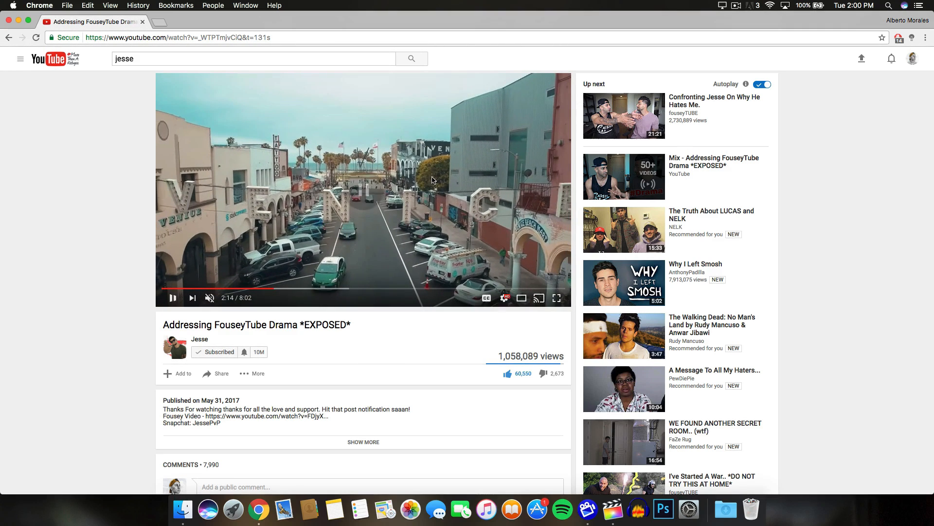
click(173, 297)
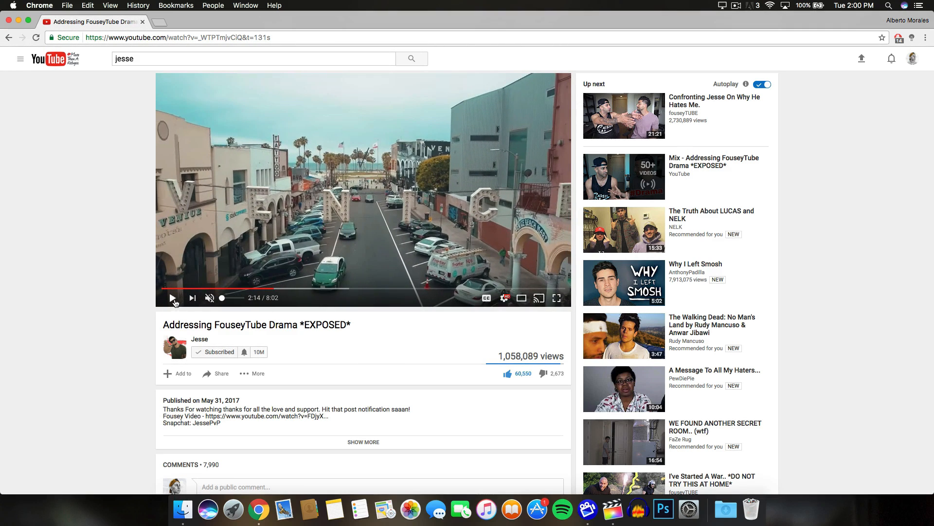
mouse_move(118, 247)
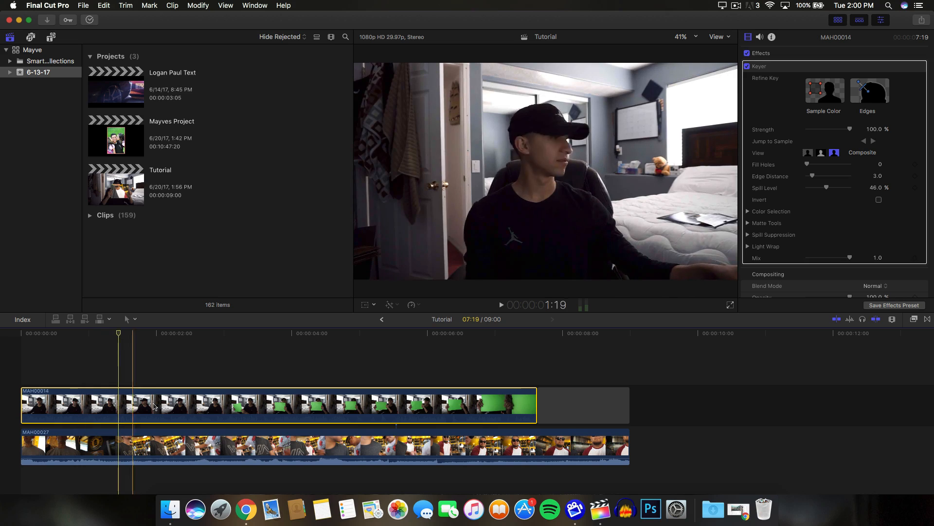
Step: Revert the Tutorial project to just the green-card clip, removing the Keyer and lower clip
click(209, 447)
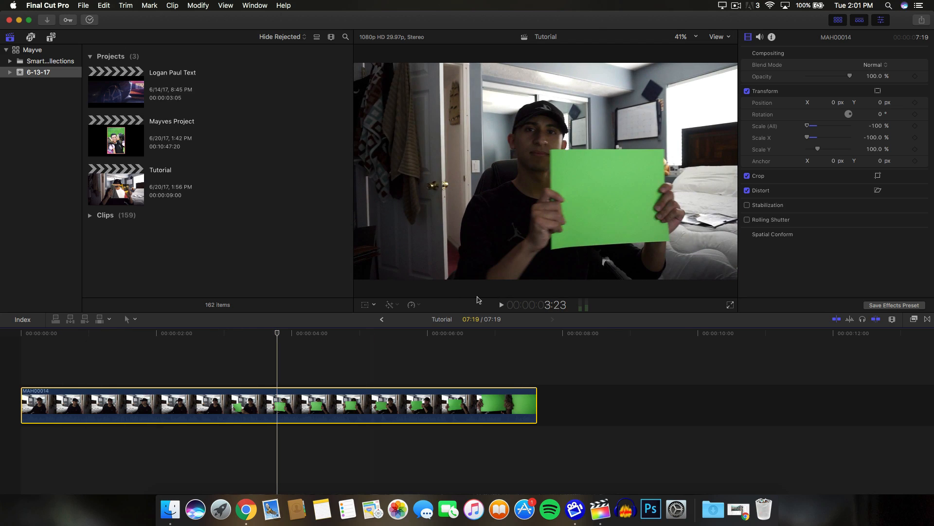
Step: Play the green-card clip and settle the playhead where green covers the whole frame
click(392, 333)
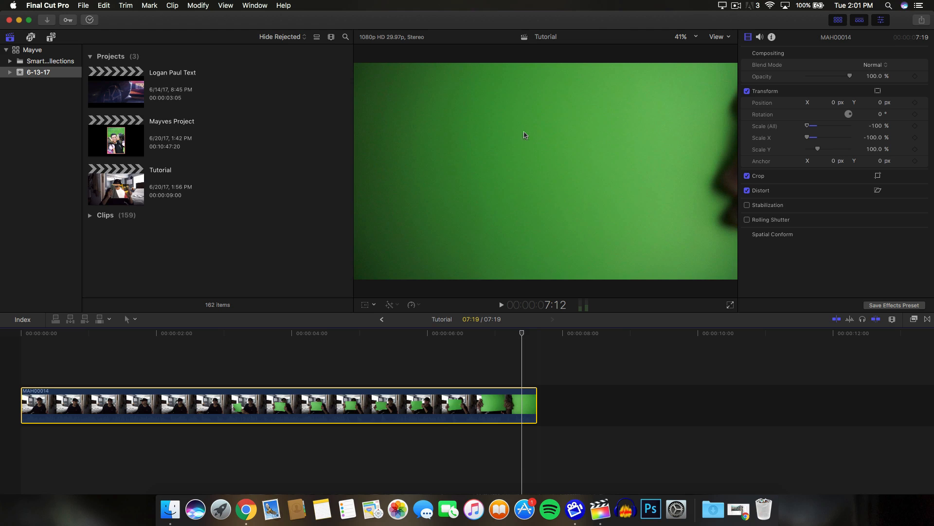
mouse_move(523, 333)
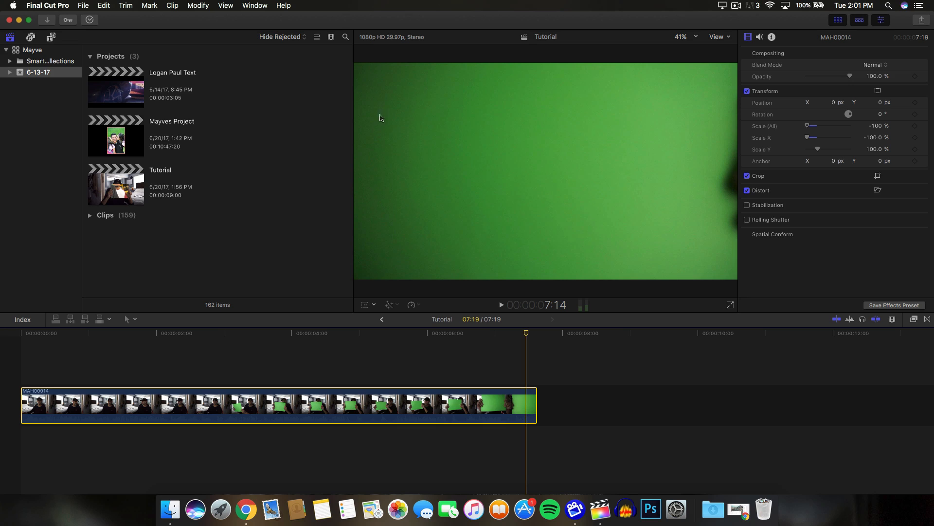
mouse_move(692, 73)
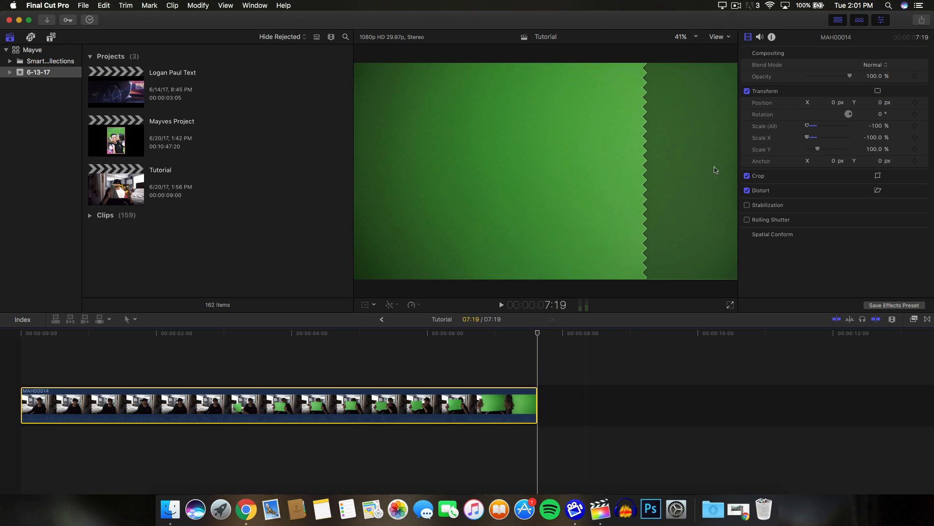
click(530, 332)
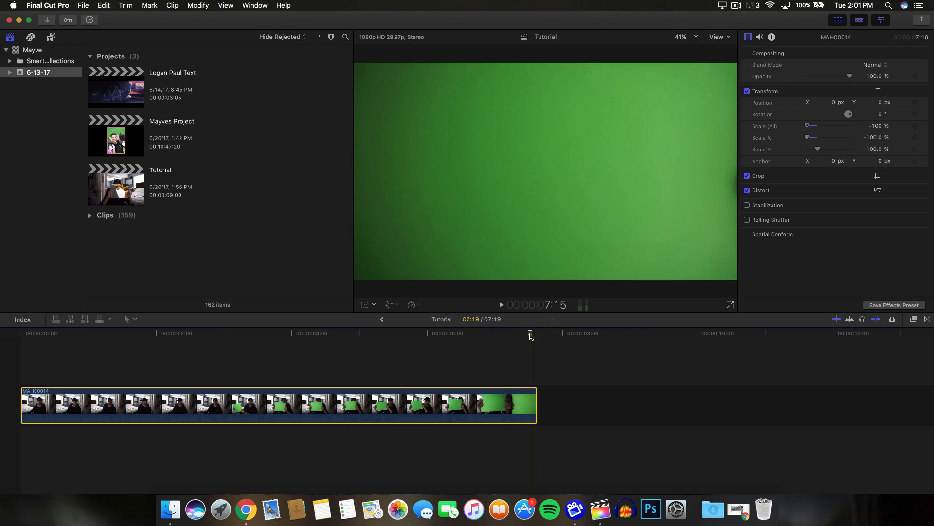
click(345, 332)
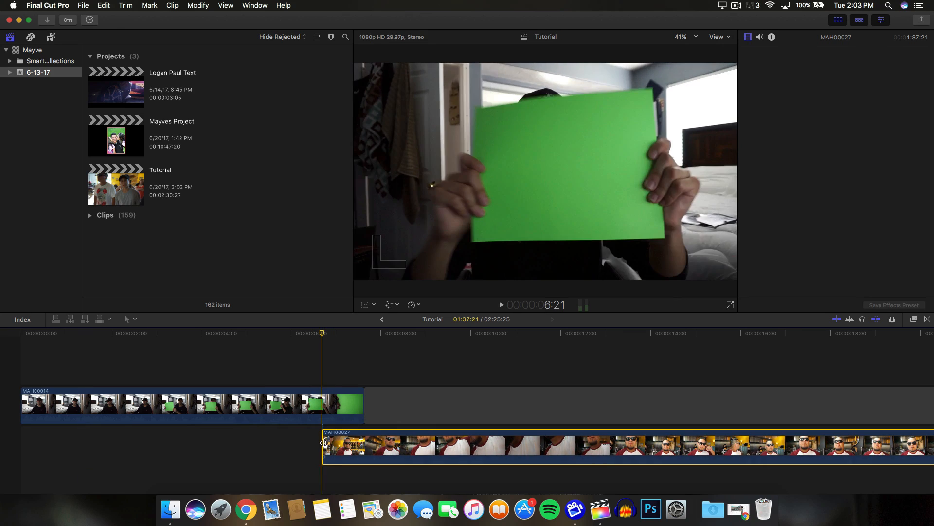
Step: Place the second clip beneath the green-card clip, starting at the timeline's beginning
click(178, 406)
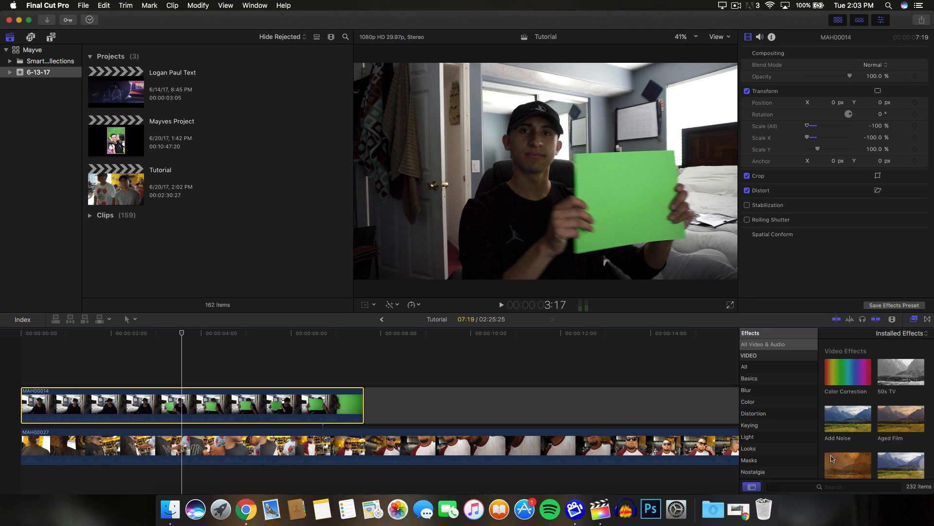
Step: Apply the Keyer effect found by searching 'keyer' and check the key later in the clip
click(835, 486)
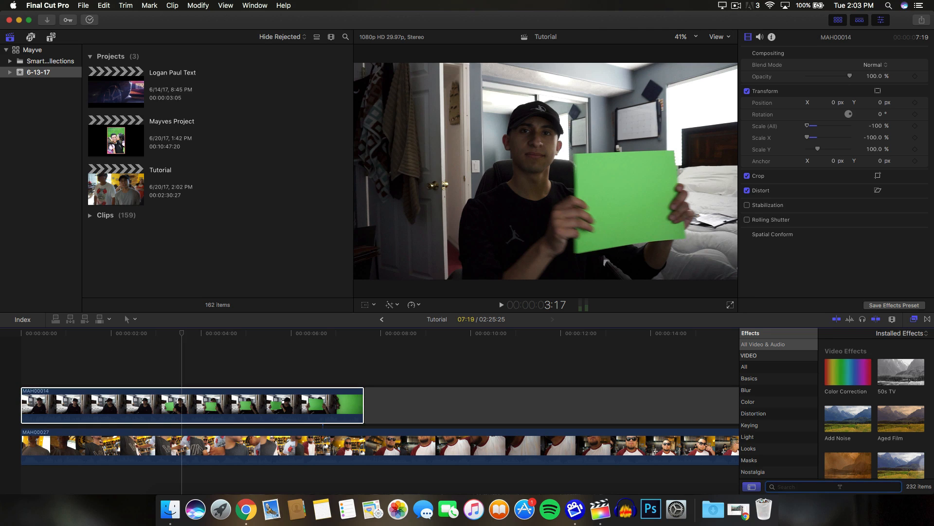
text(keyer)
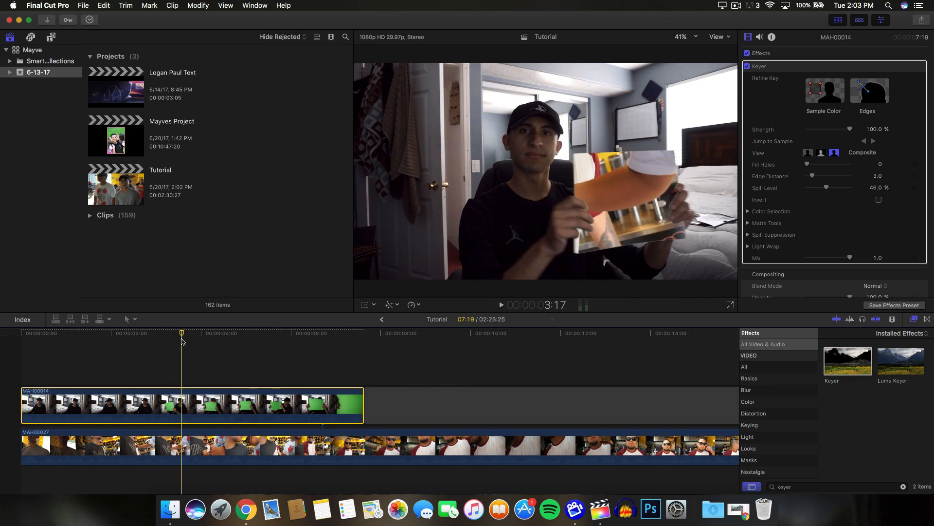
click(210, 332)
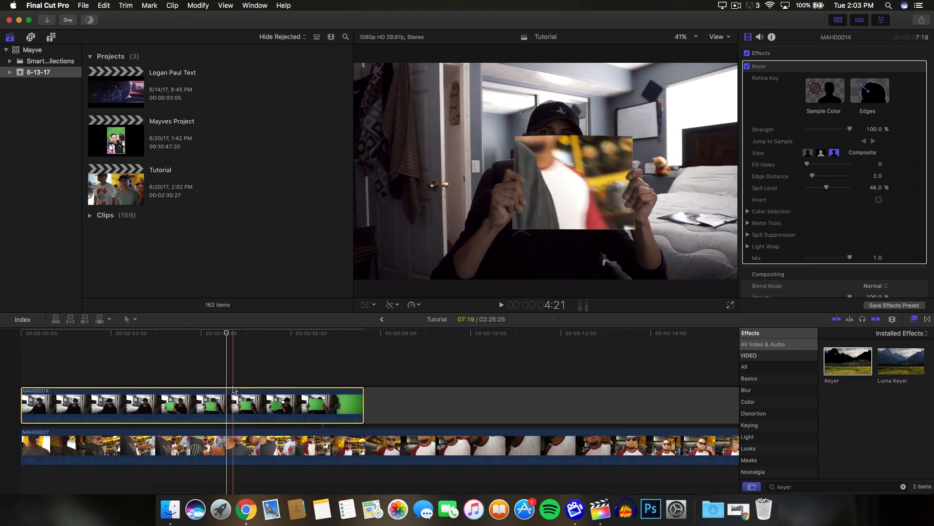
click(154, 333)
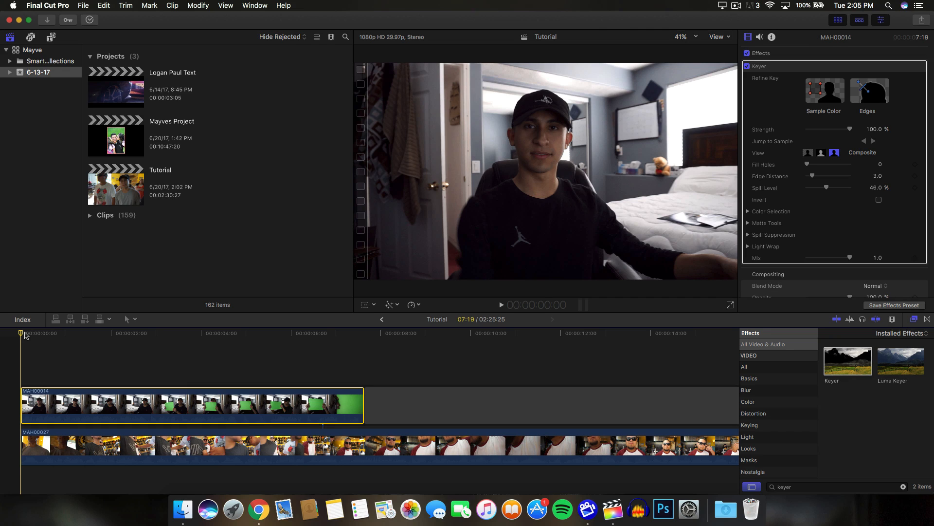
click(258, 509)
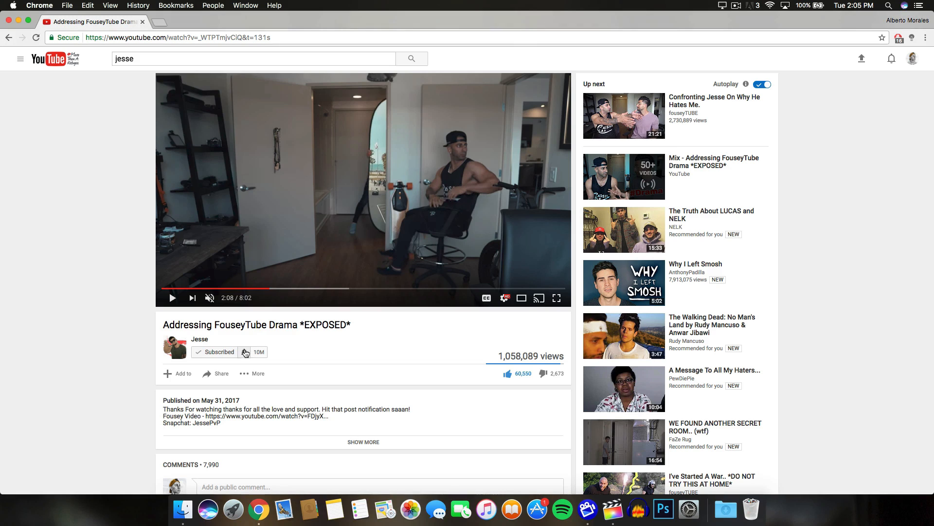
click(219, 351)
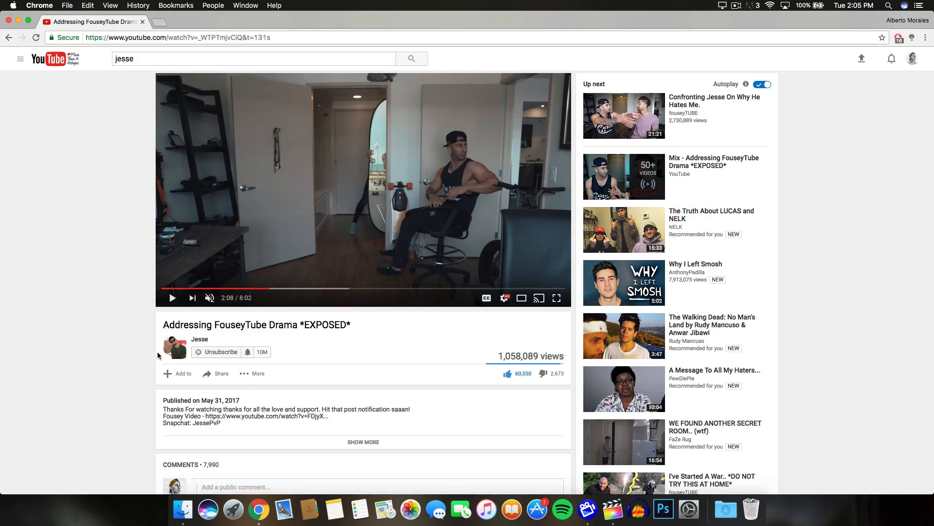
click(216, 351)
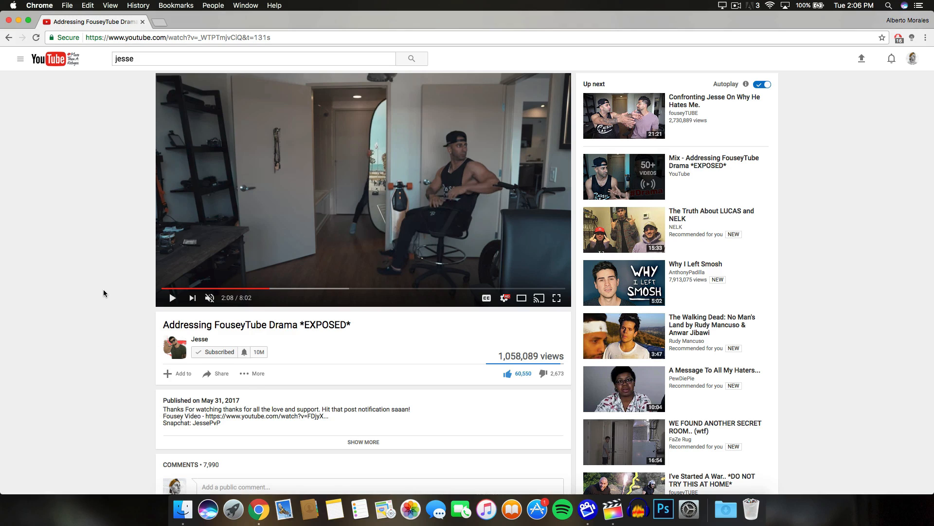